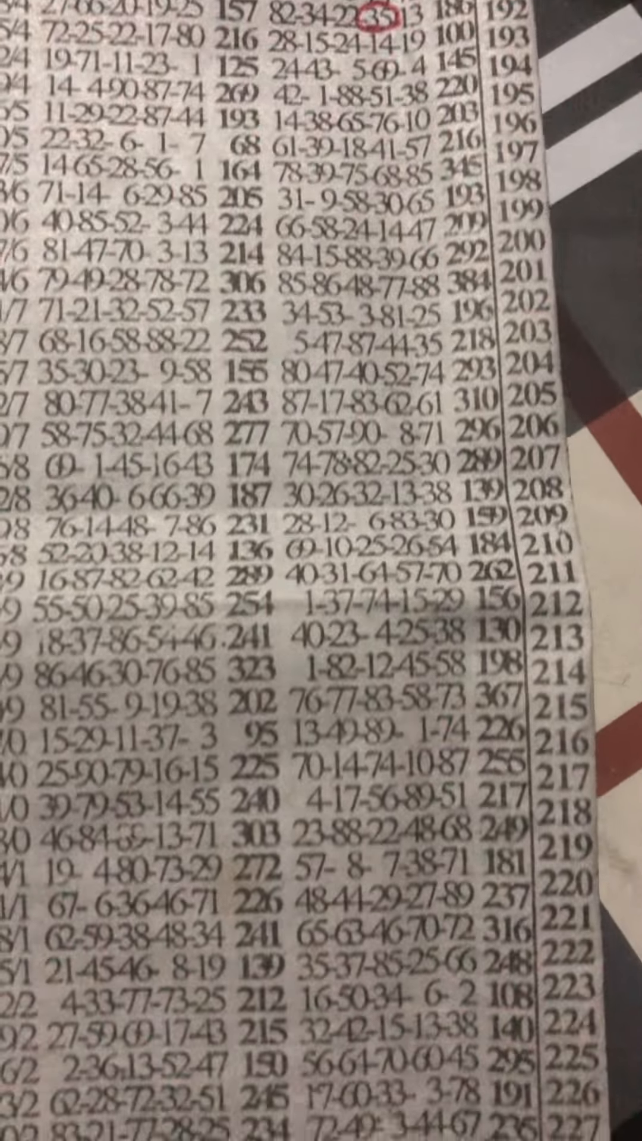
scroll("down", 3)
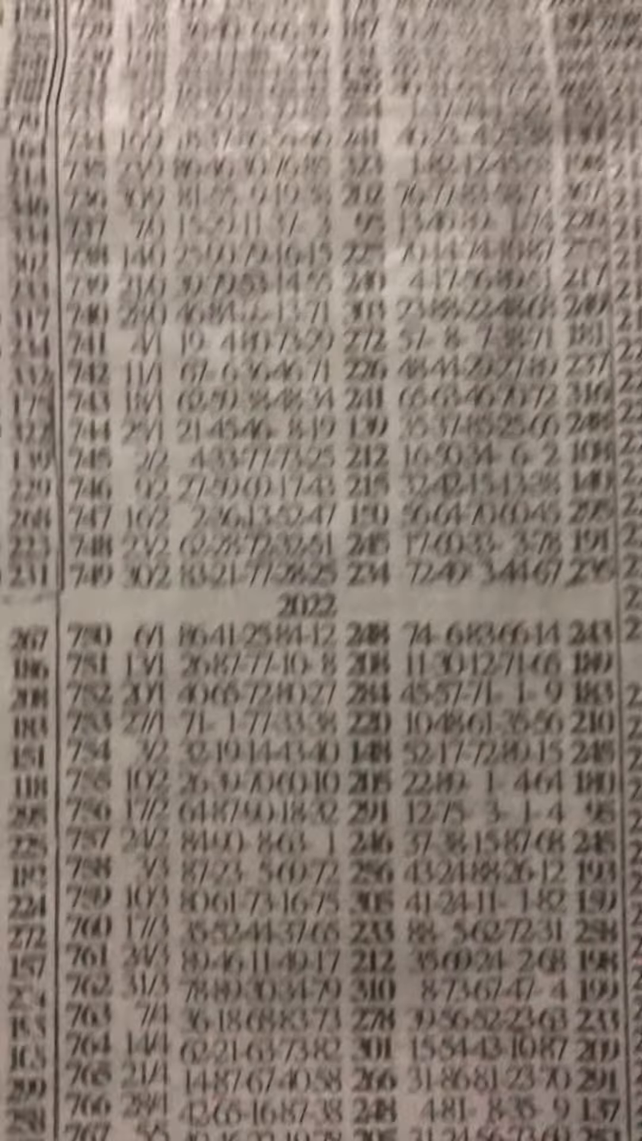